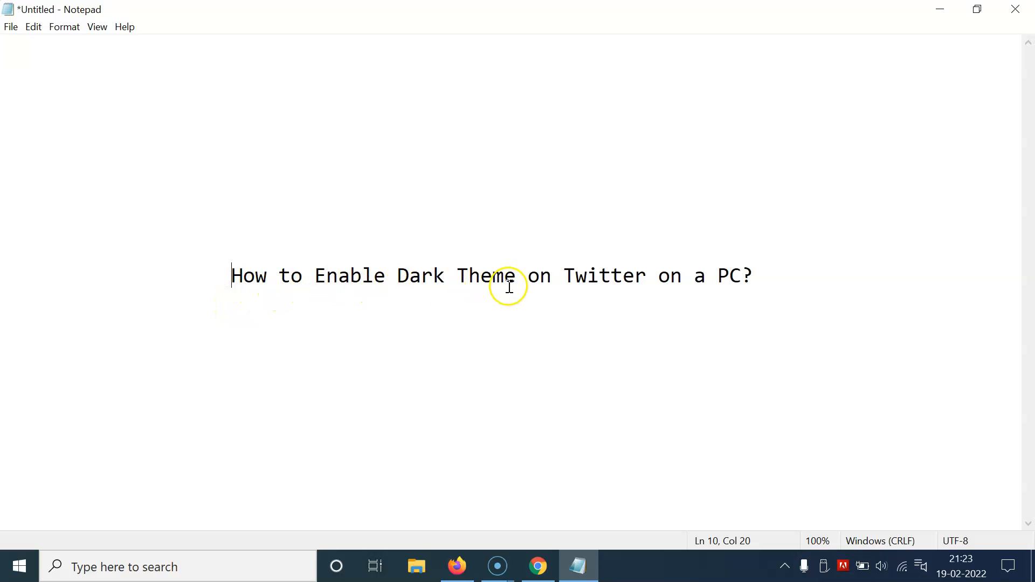
{"action": "mouse_move", "coordinate": [492, 267]}
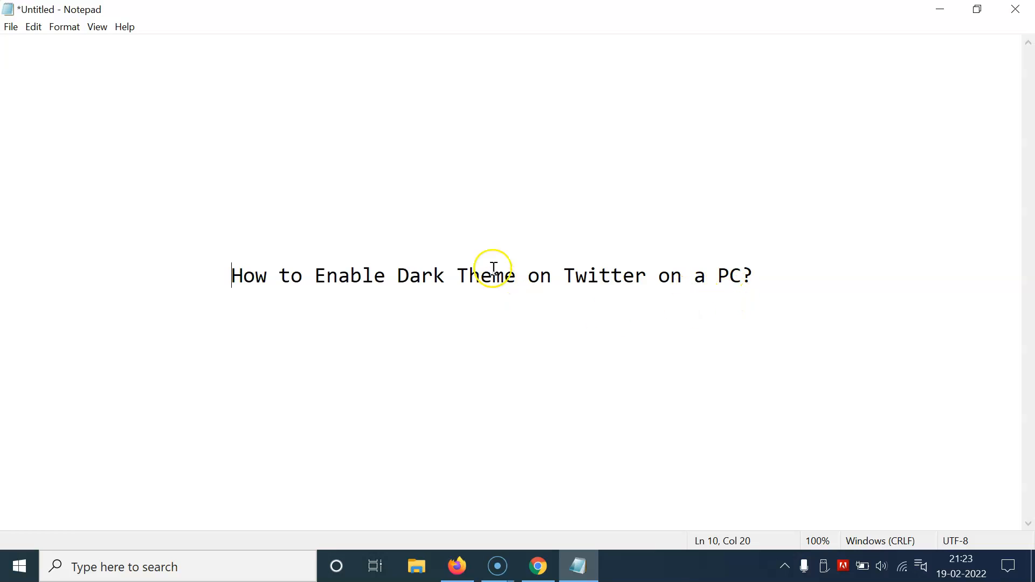
{"action": "mouse_move", "coordinate": [941, 47]}
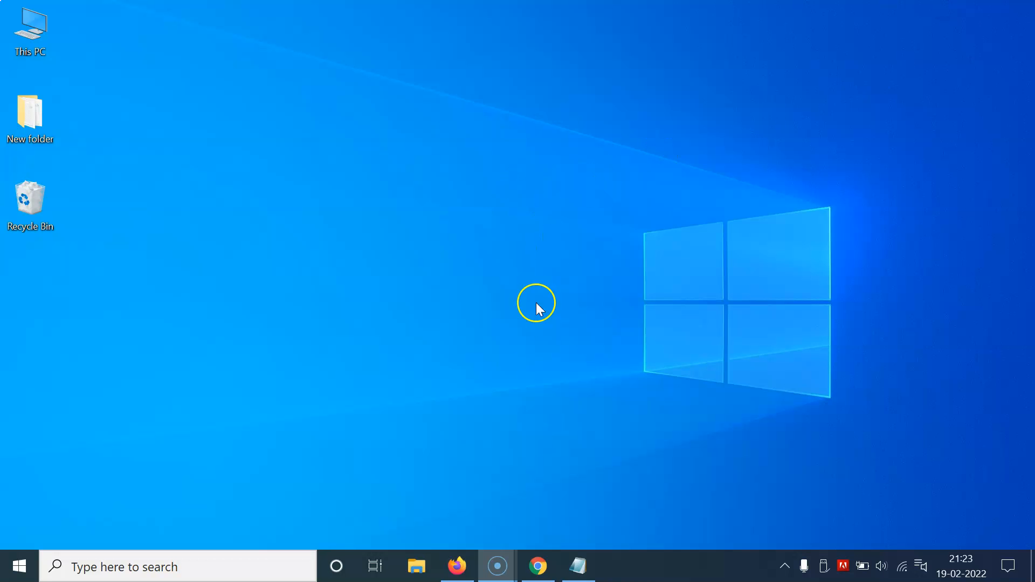
Step: Launch Chrome and load twitter.com/home to reach the Twitter home feed
{"action": "left_click", "coordinate": [537, 566]}
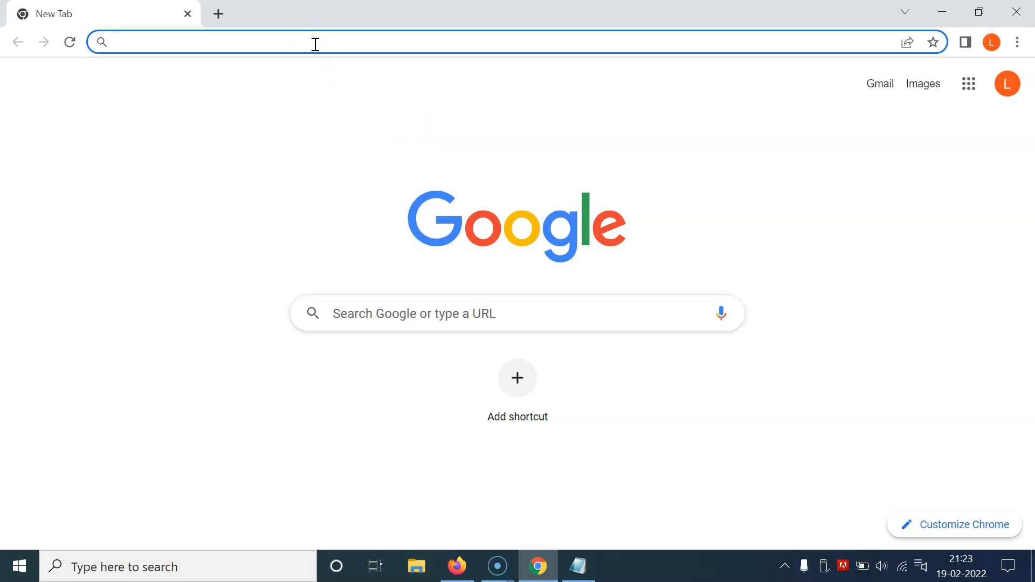
{"action": "type", "text": "twitter.com/home"}
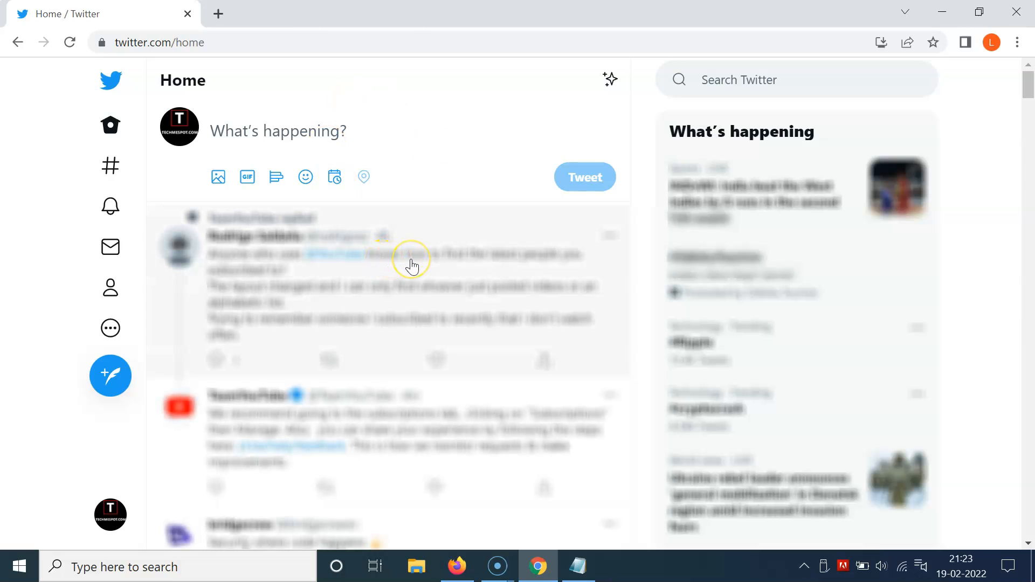
{"action": "mouse_move", "coordinate": [393, 275]}
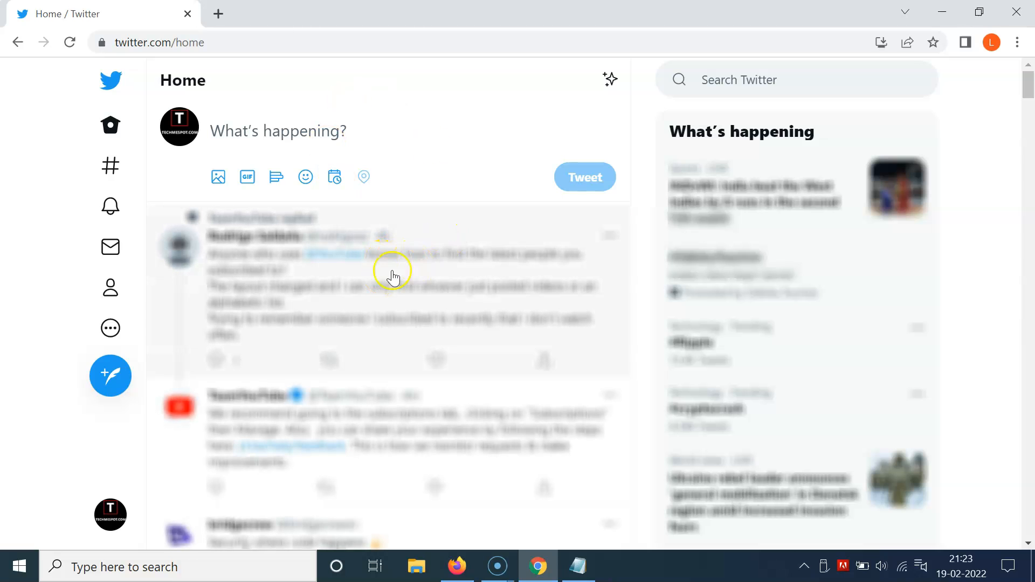
{"action": "mouse_move", "coordinate": [110, 288]}
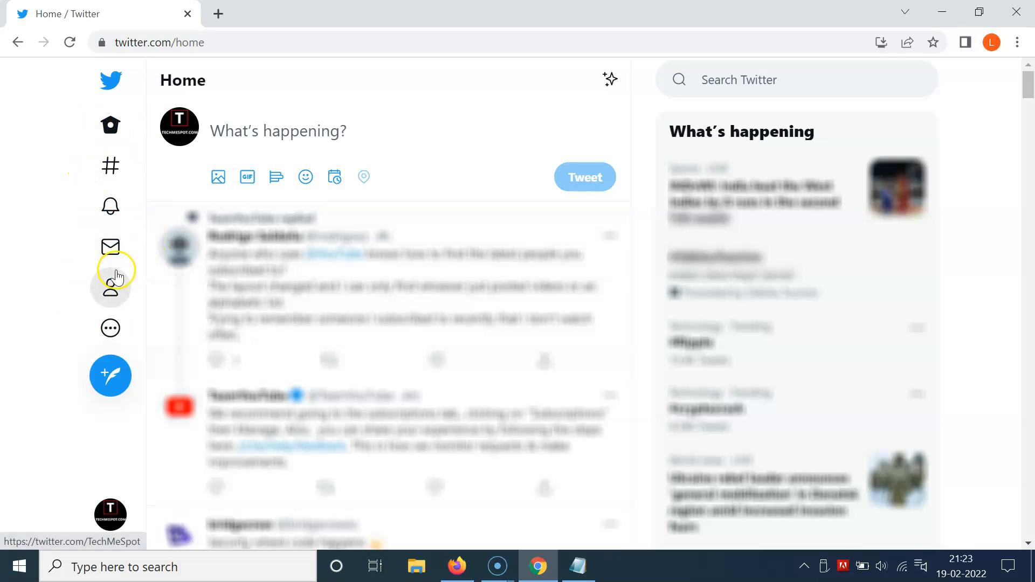
Step: Use the sidebar's More menu to reach Settings and privacy
{"action": "left_click", "coordinate": [110, 328]}
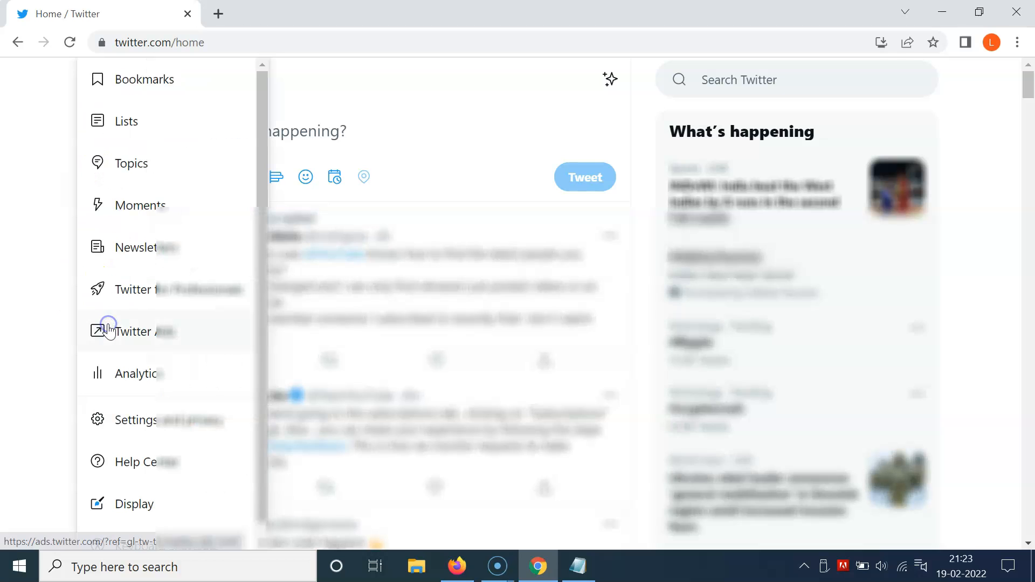
{"action": "mouse_move", "coordinate": [126, 420]}
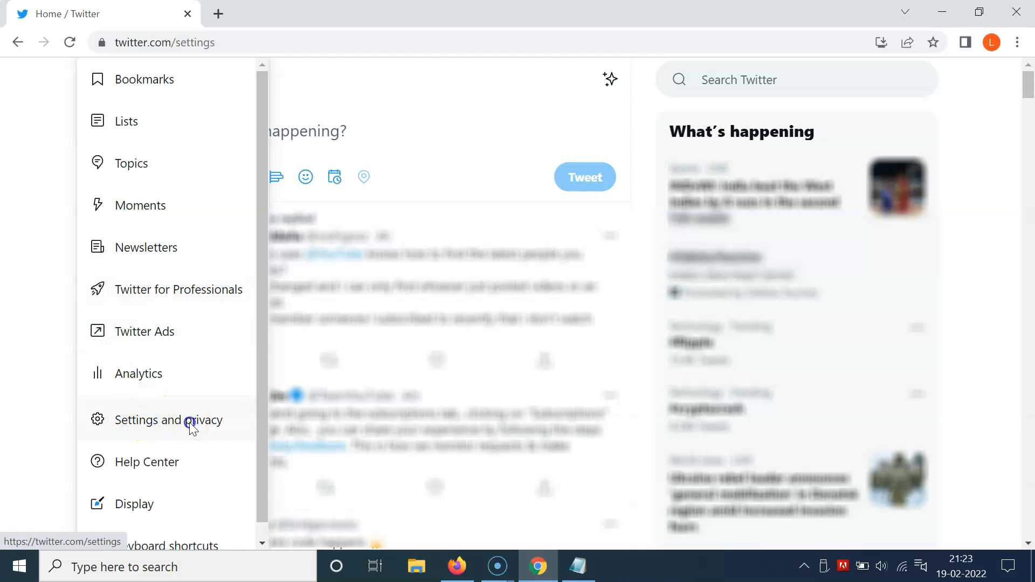
{"action": "left_click", "coordinate": [171, 419]}
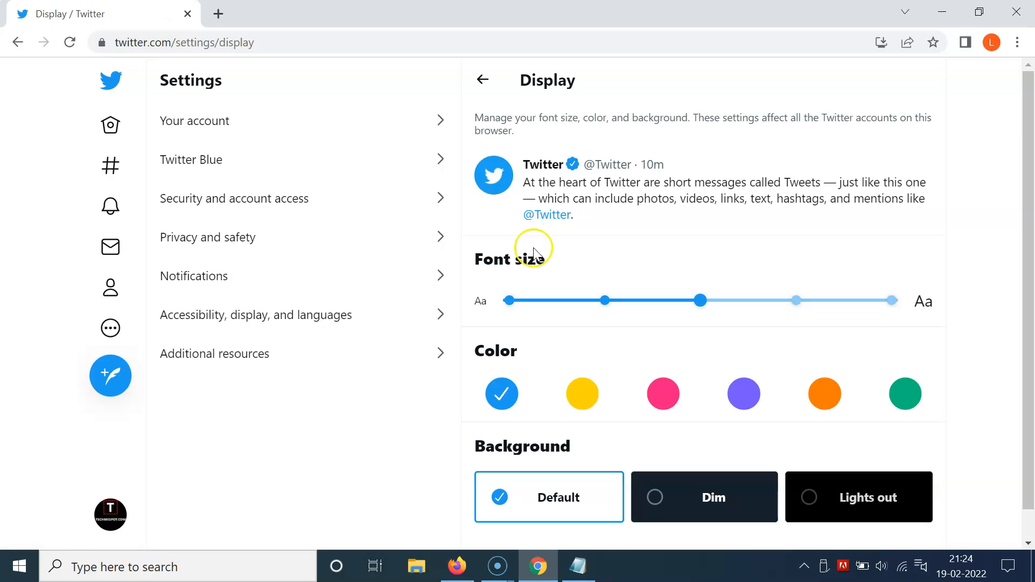
{"action": "mouse_move", "coordinate": [555, 443]}
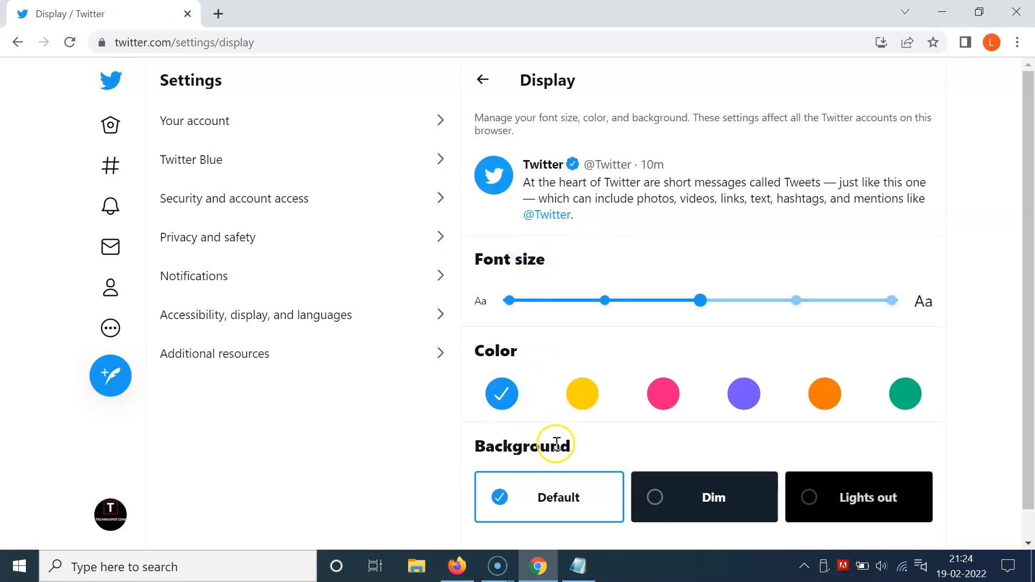
{"action": "mouse_move", "coordinate": [651, 519]}
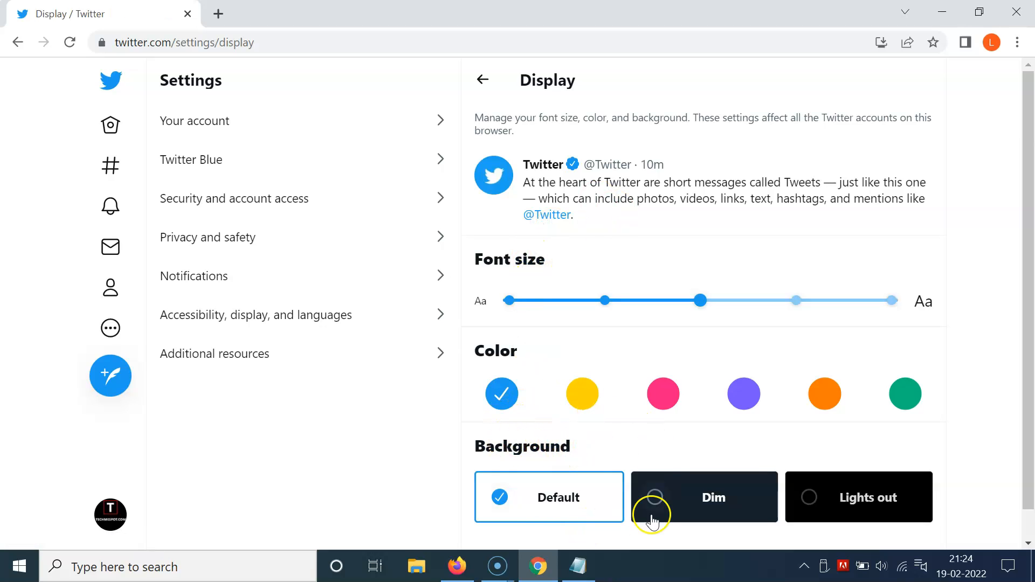
{"action": "mouse_move", "coordinate": [688, 499]}
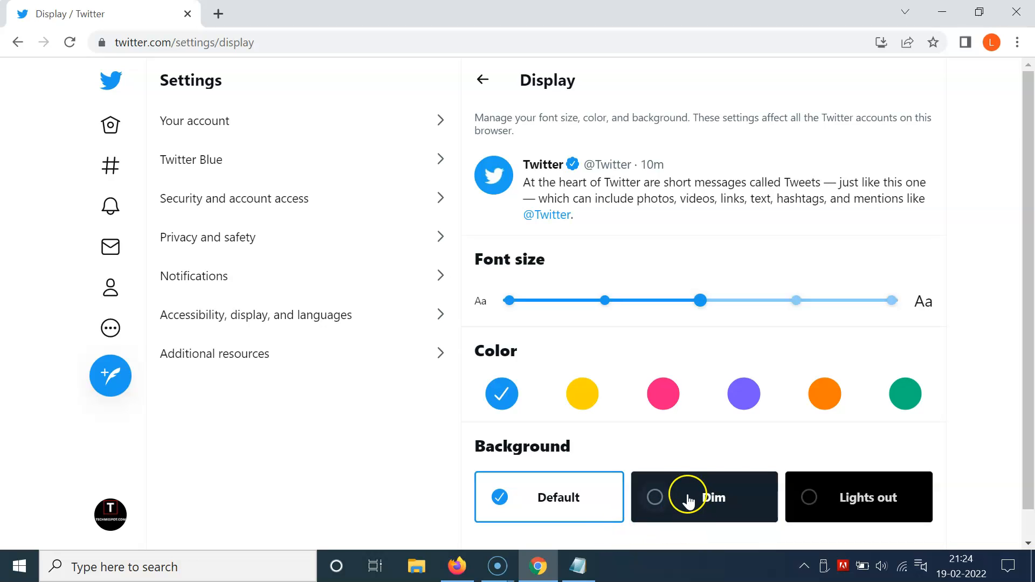
{"action": "mouse_move", "coordinate": [734, 485]}
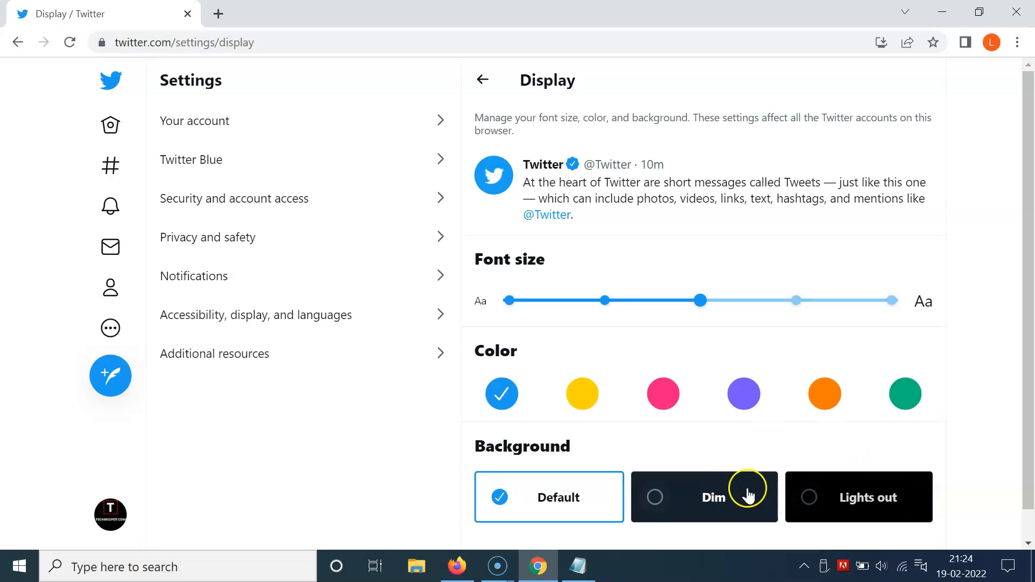
{"action": "mouse_move", "coordinate": [843, 503]}
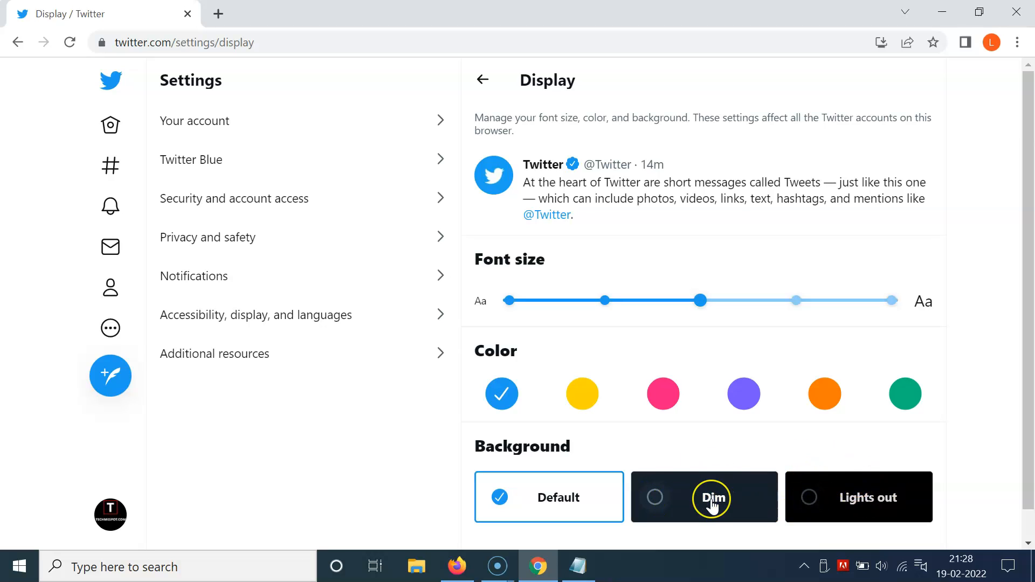
{"action": "mouse_move", "coordinate": [711, 498]}
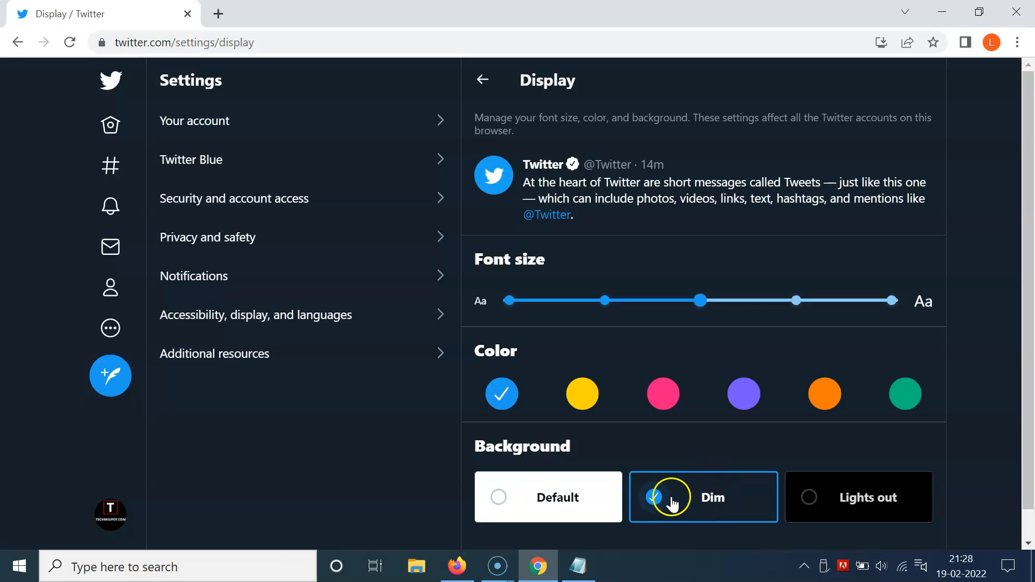
{"action": "left_click", "coordinate": [653, 497]}
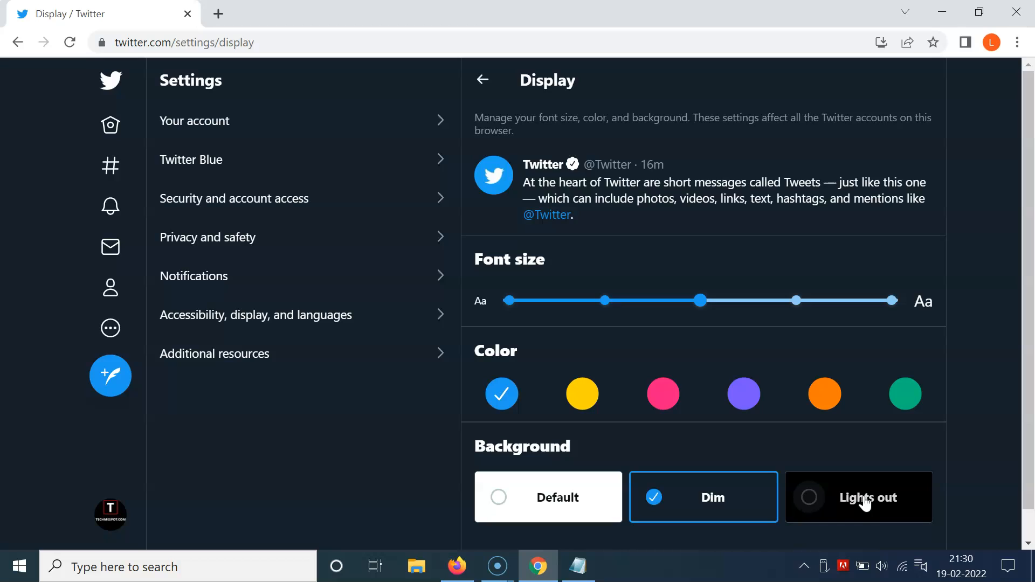
{"action": "mouse_move", "coordinate": [855, 498]}
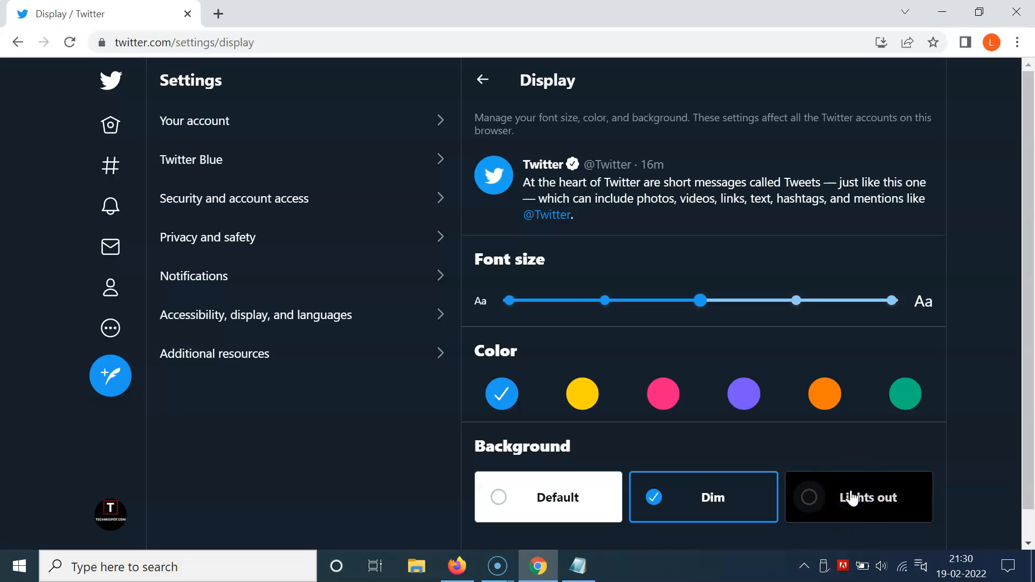
Step: Select the Lights out background so the interface turns pure black
{"action": "left_click", "coordinate": [858, 497]}
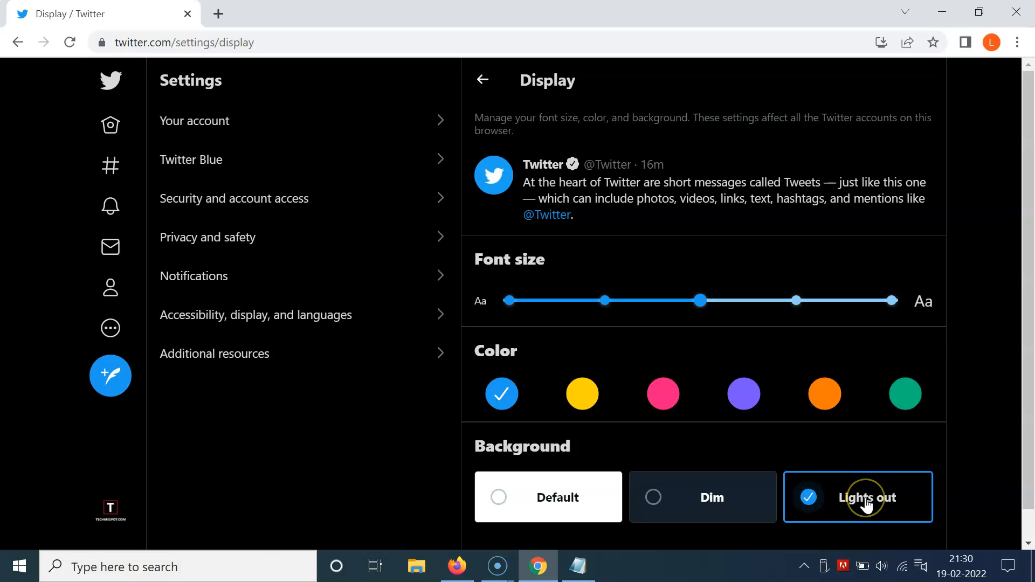
{"action": "mouse_move", "coordinate": [838, 506]}
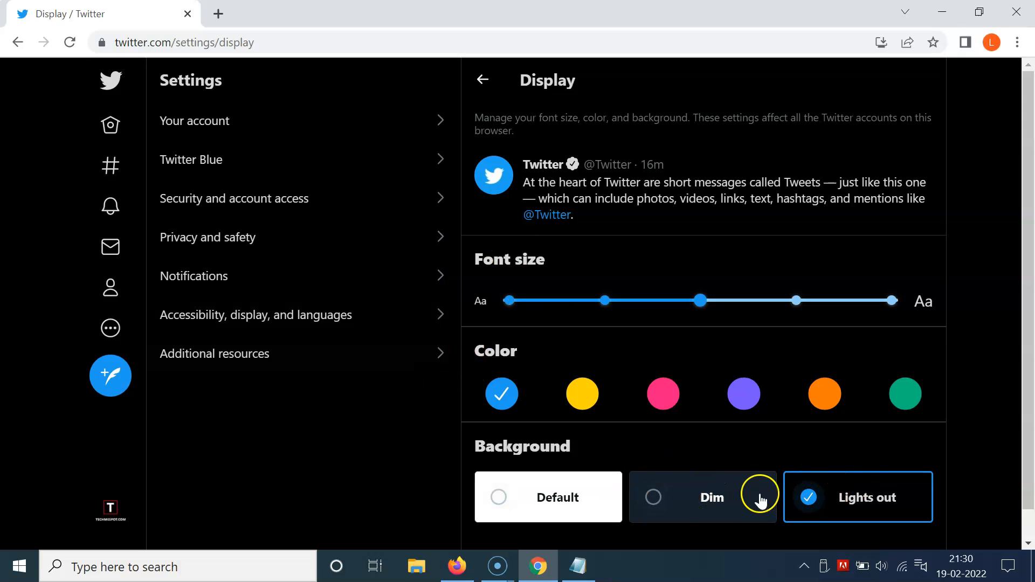
{"action": "mouse_move", "coordinate": [752, 495]}
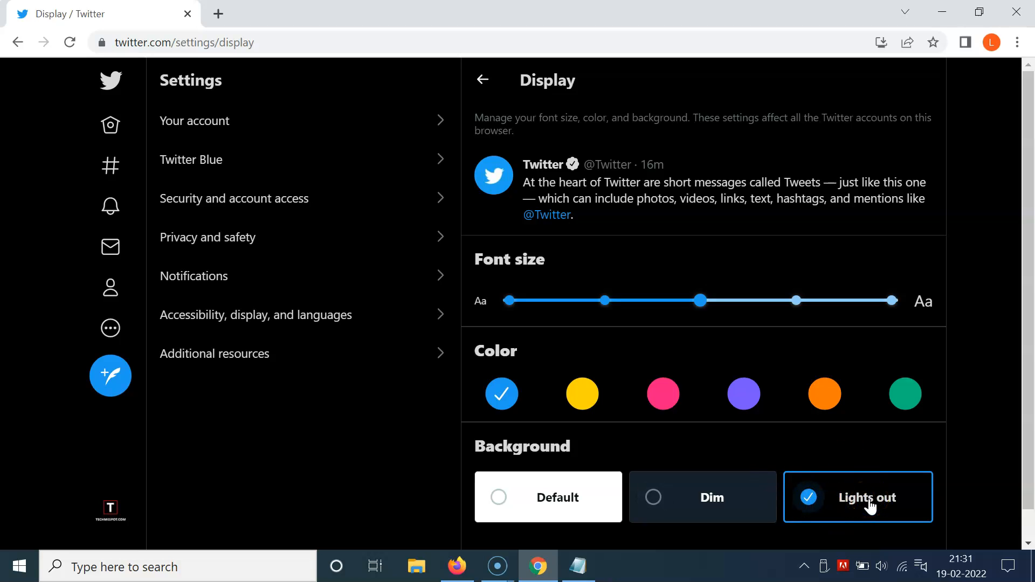
{"action": "left_click", "coordinate": [808, 497]}
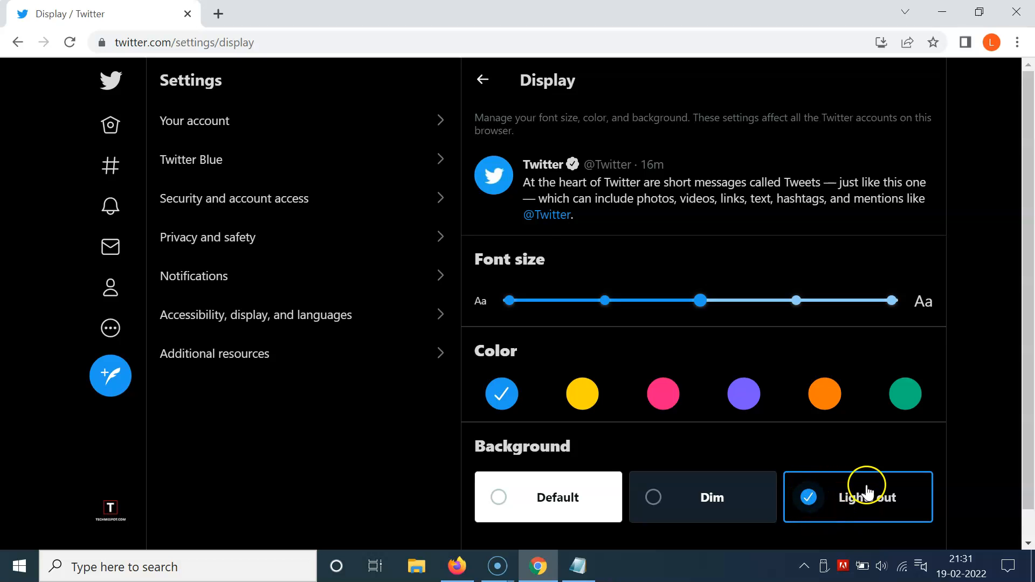
Step: Leave the display settings and go back to the home feed in the black theme
{"action": "left_click", "coordinate": [256, 315]}
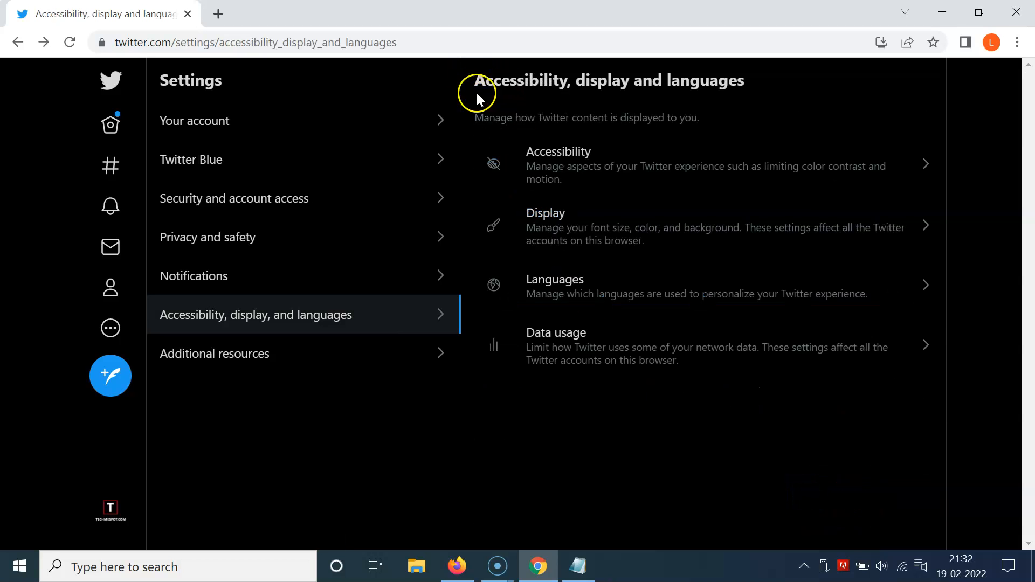
{"action": "left_click", "coordinate": [110, 124]}
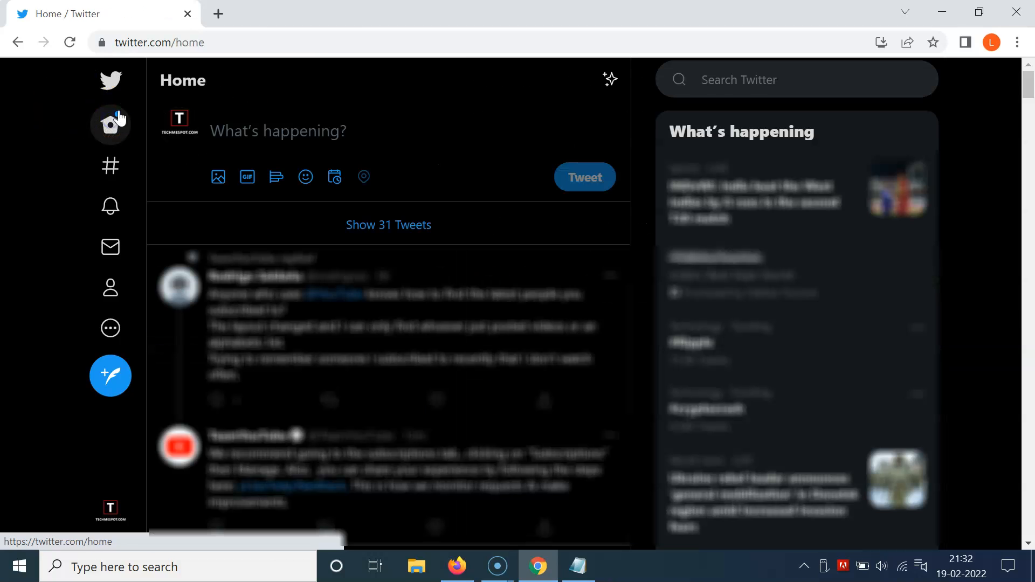